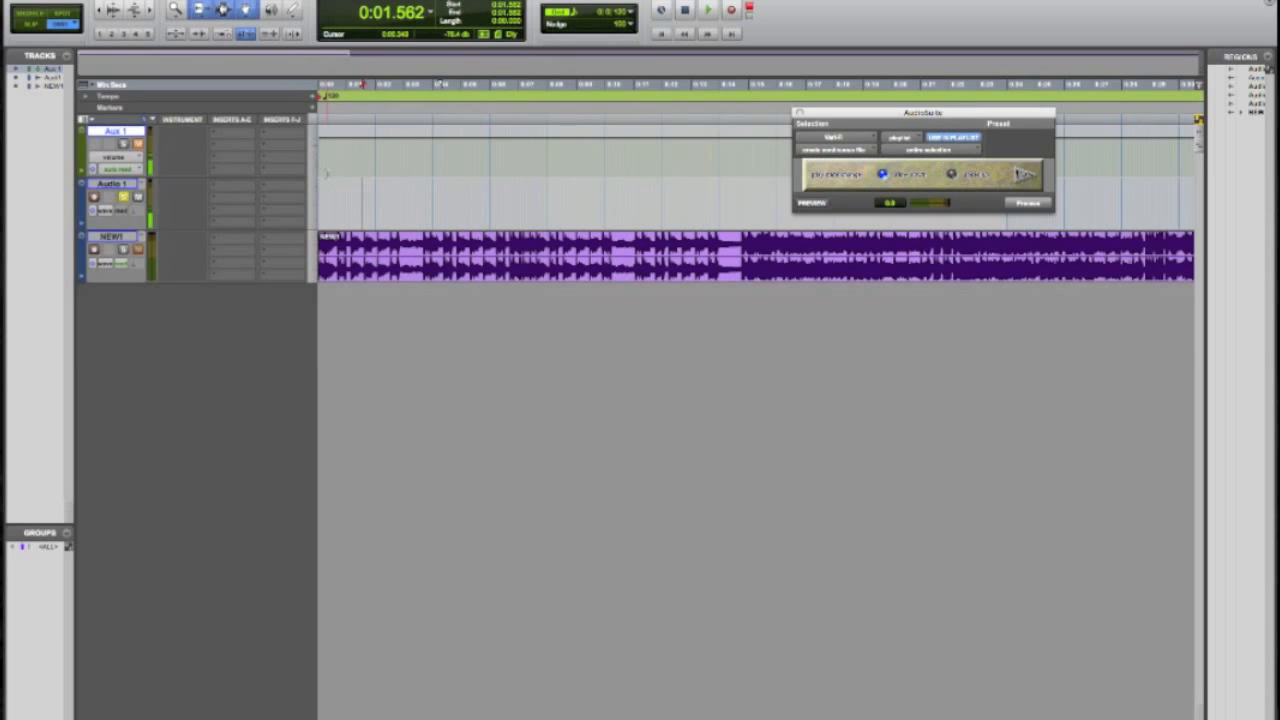
# Step: Play back the green vocal clips above the beat to hear the tape-speed effect
pyautogui.click(708, 8)
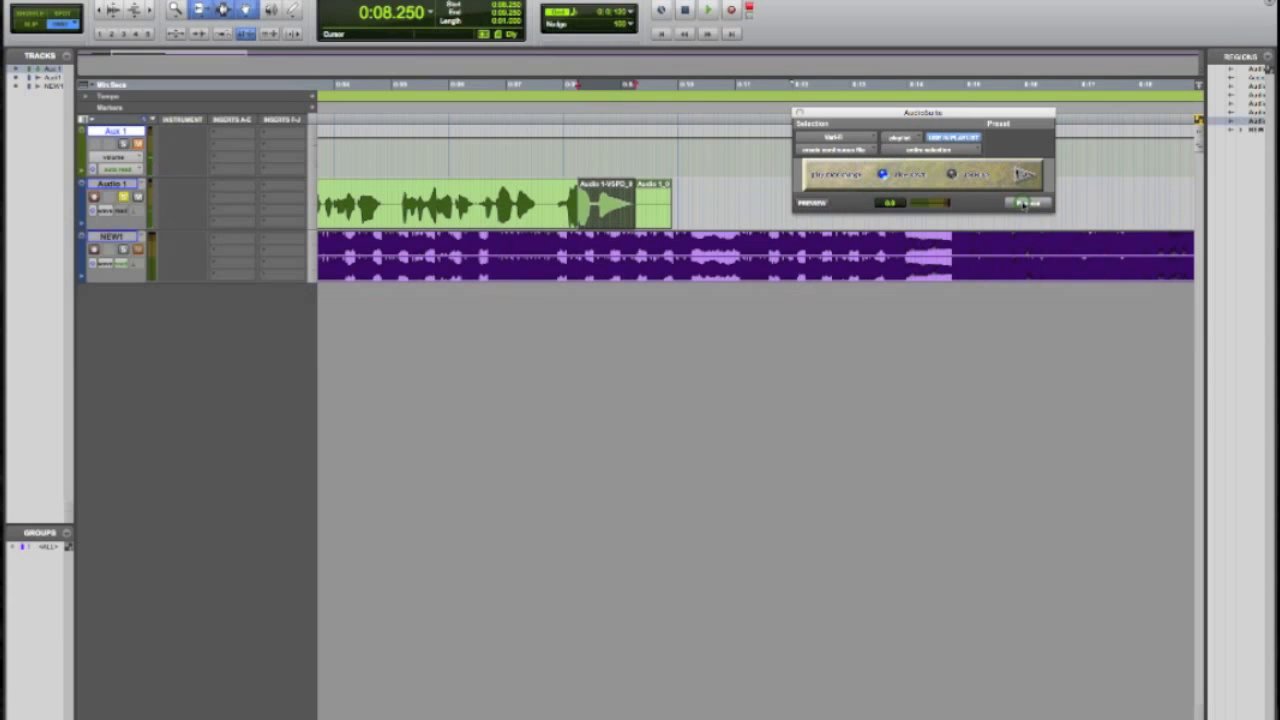
pyautogui.click(1028, 204)
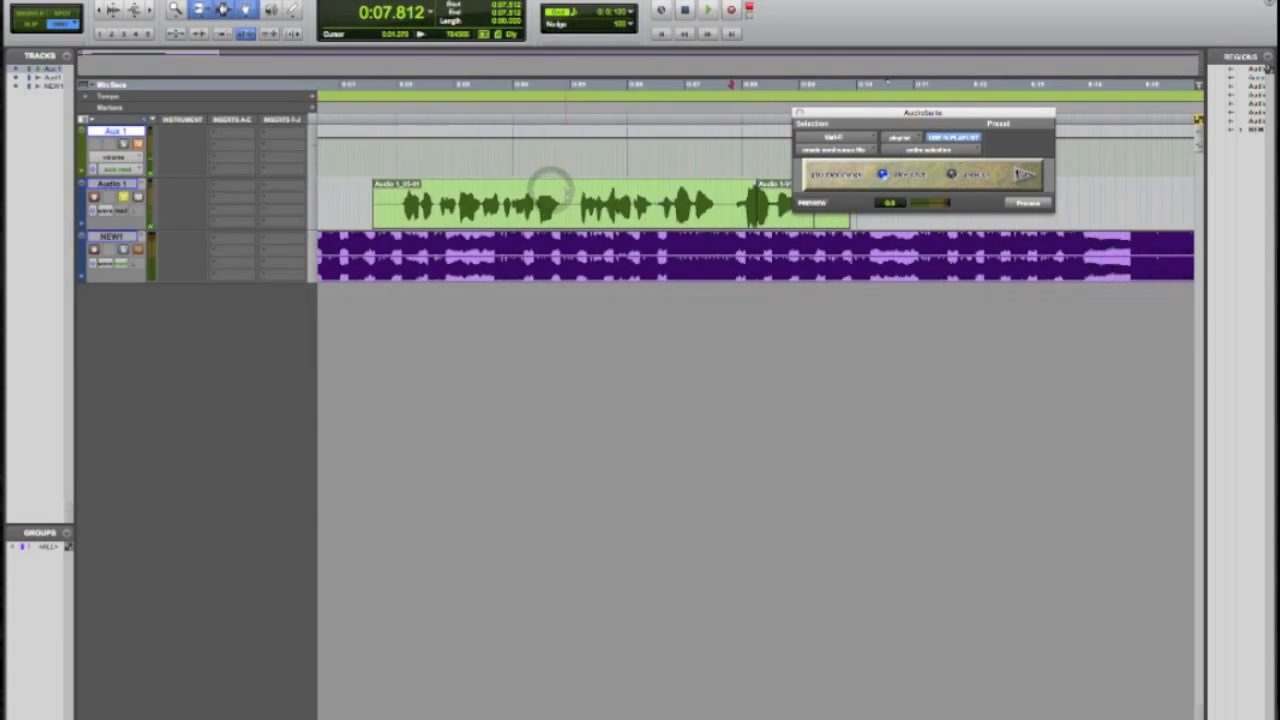
pyautogui.click(708, 10)
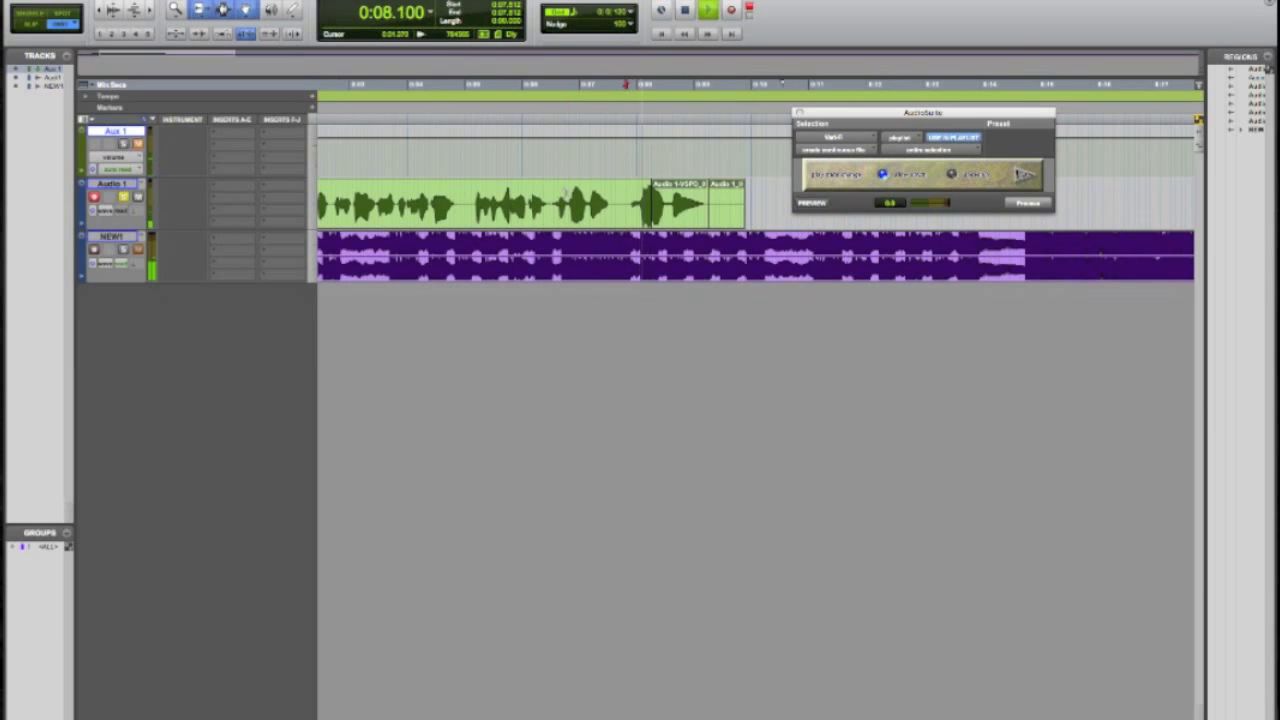
pyautogui.click(684, 8)
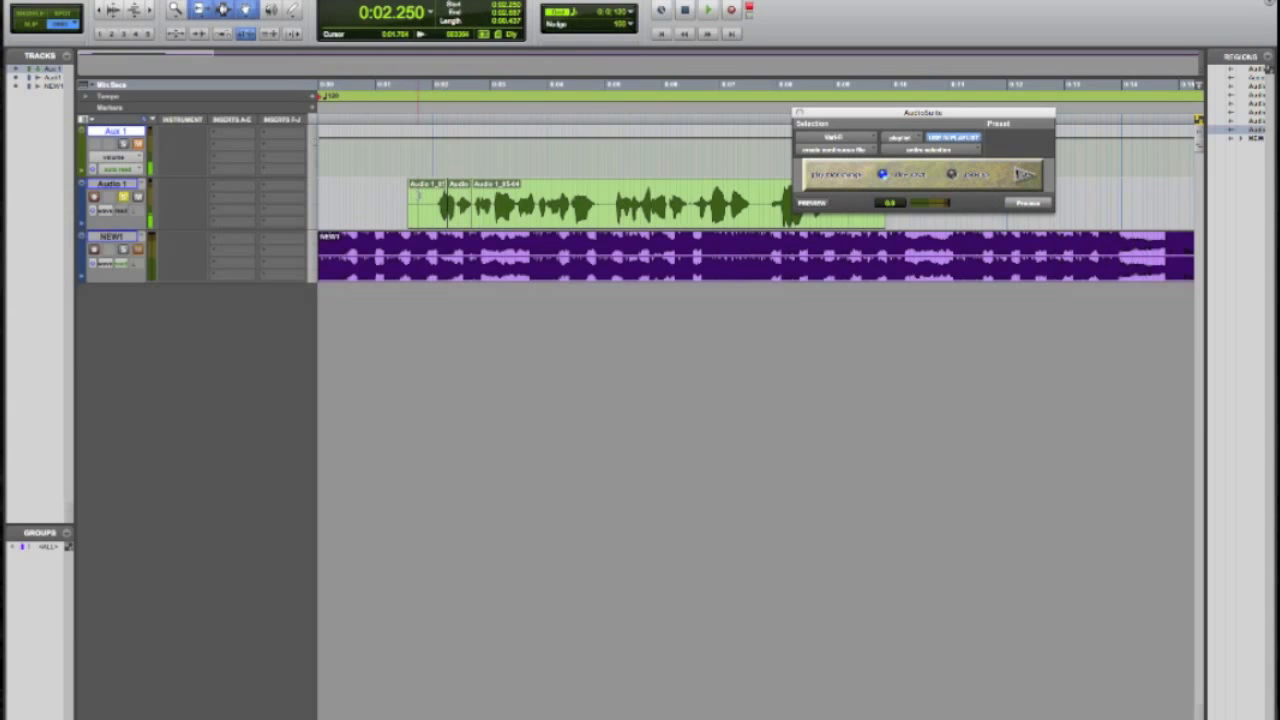
# Step: Delete the green clips and enlarge the purple beat track to an expanded stereo waveform
pyautogui.click(708, 8)
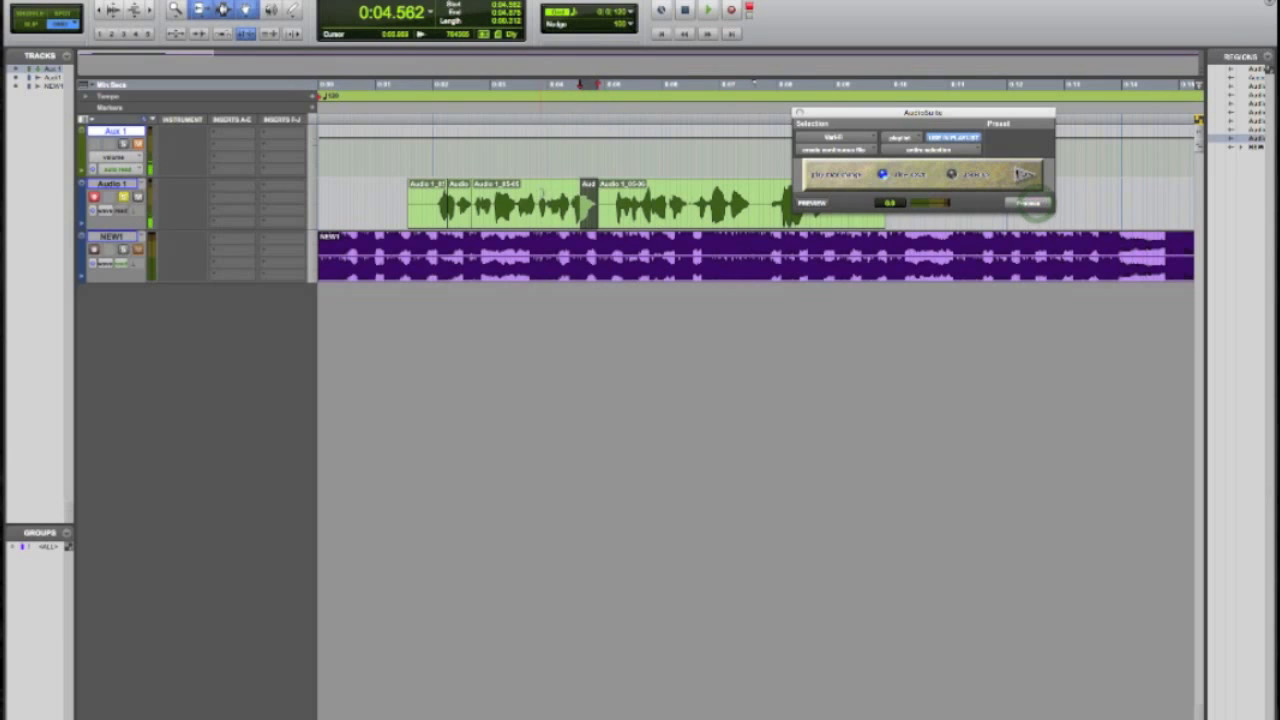
pyautogui.click(708, 8)
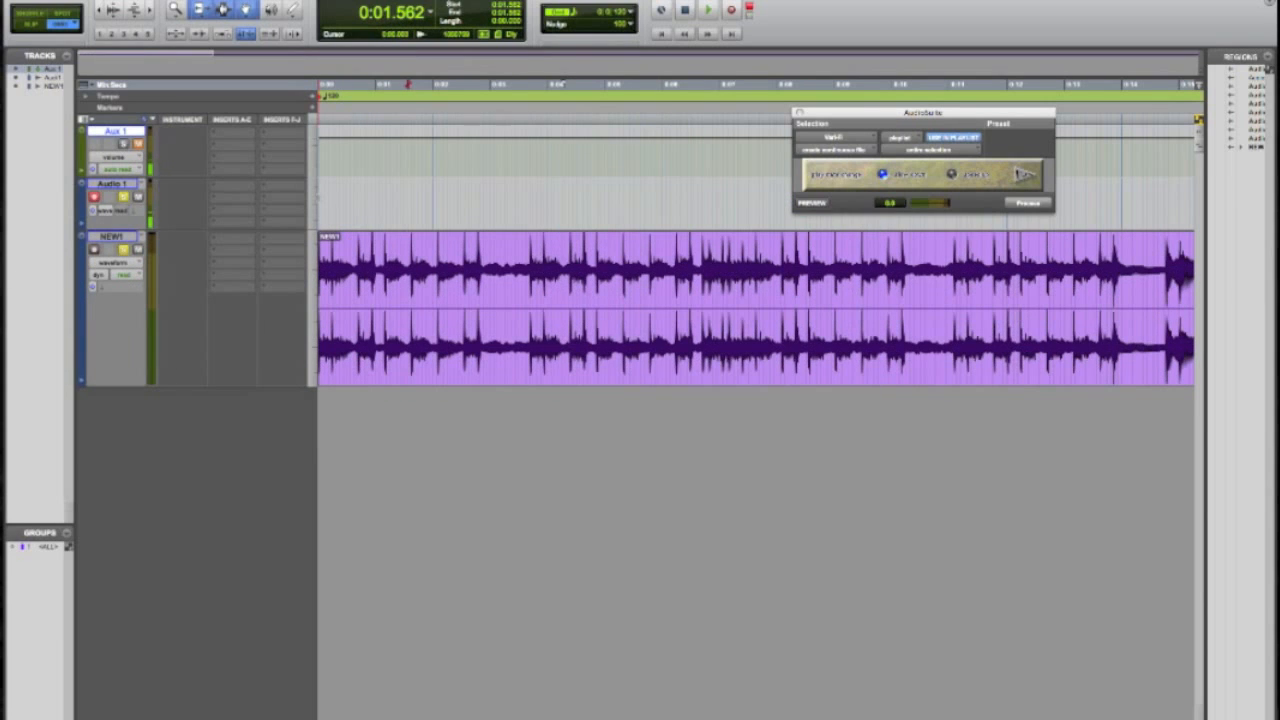
# Step: Cut a short gap out of the beat near 0:02, splitting it into two regions
pyautogui.click(708, 8)
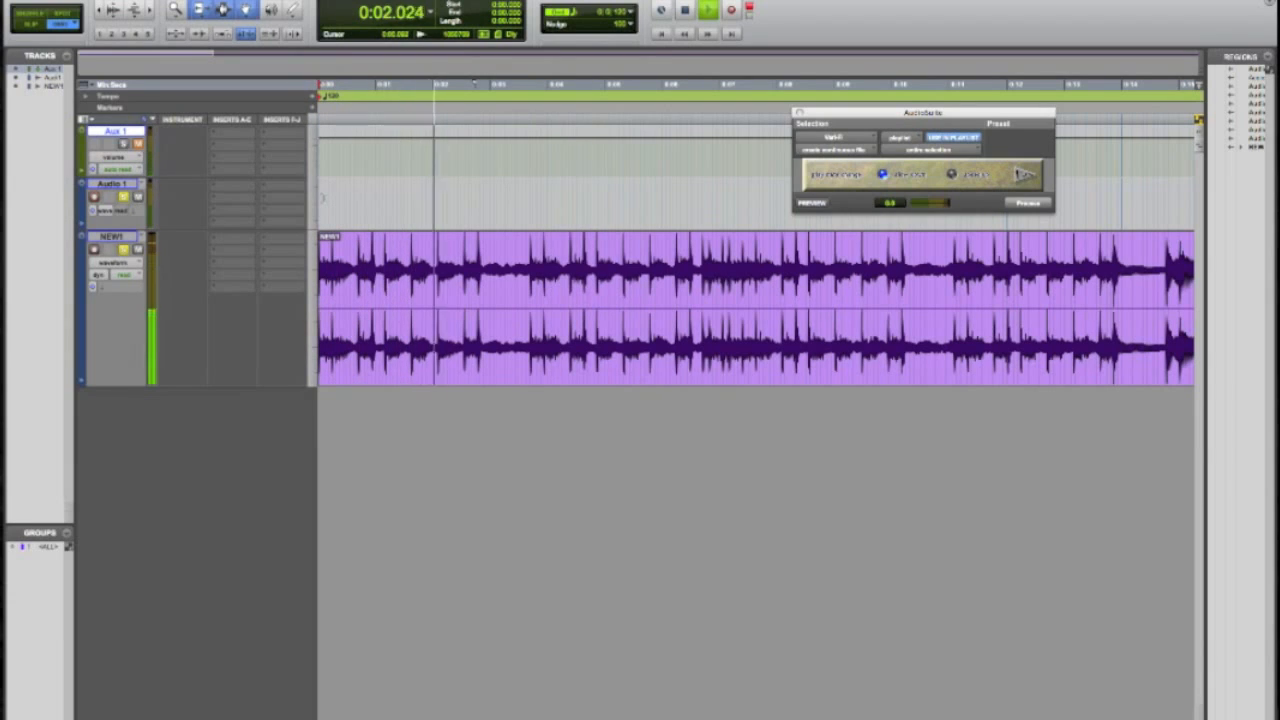
pyautogui.click(708, 8)
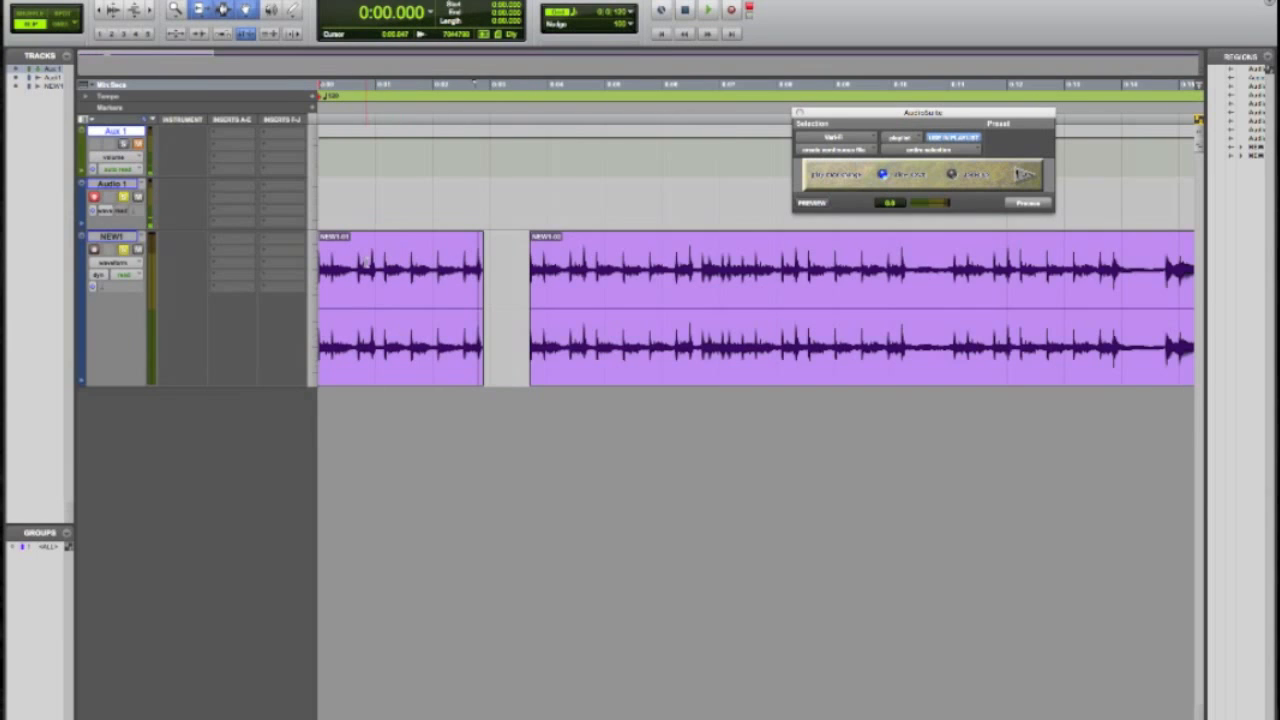
# Step: Delete another short range around 0:06 so the beat plays as separate chunks
pyautogui.click(708, 8)
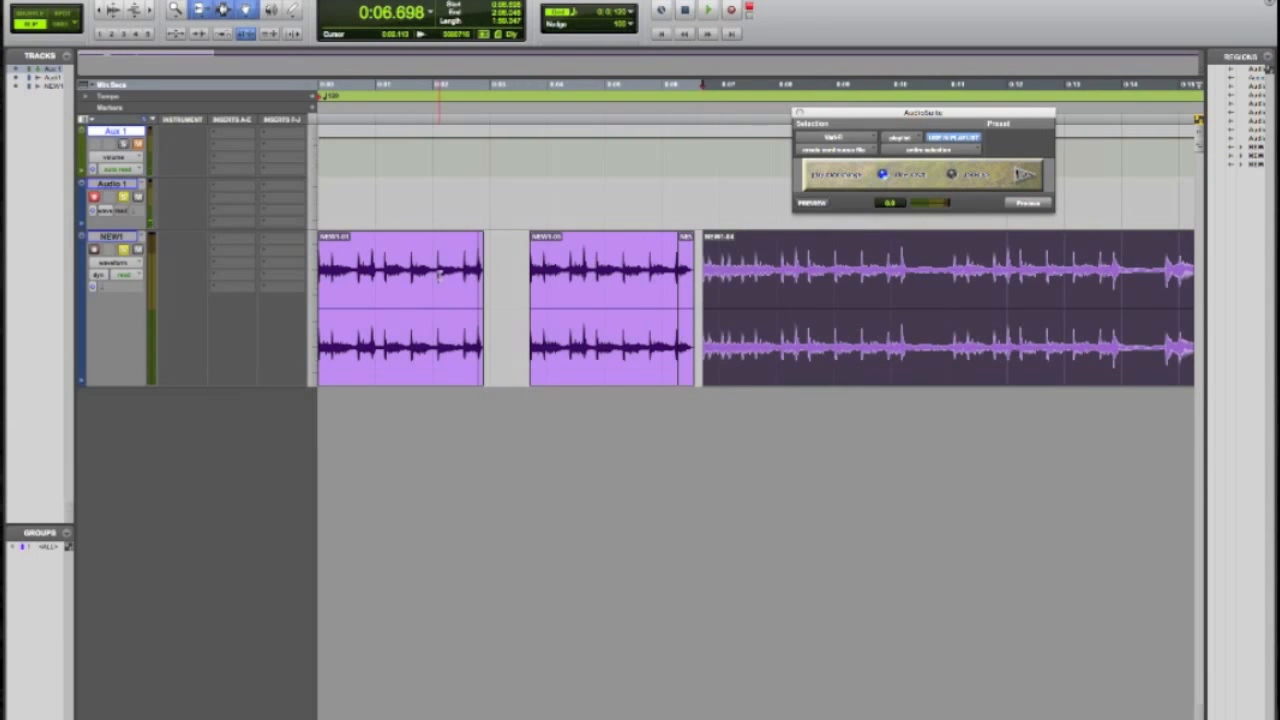
pyautogui.click(708, 10)
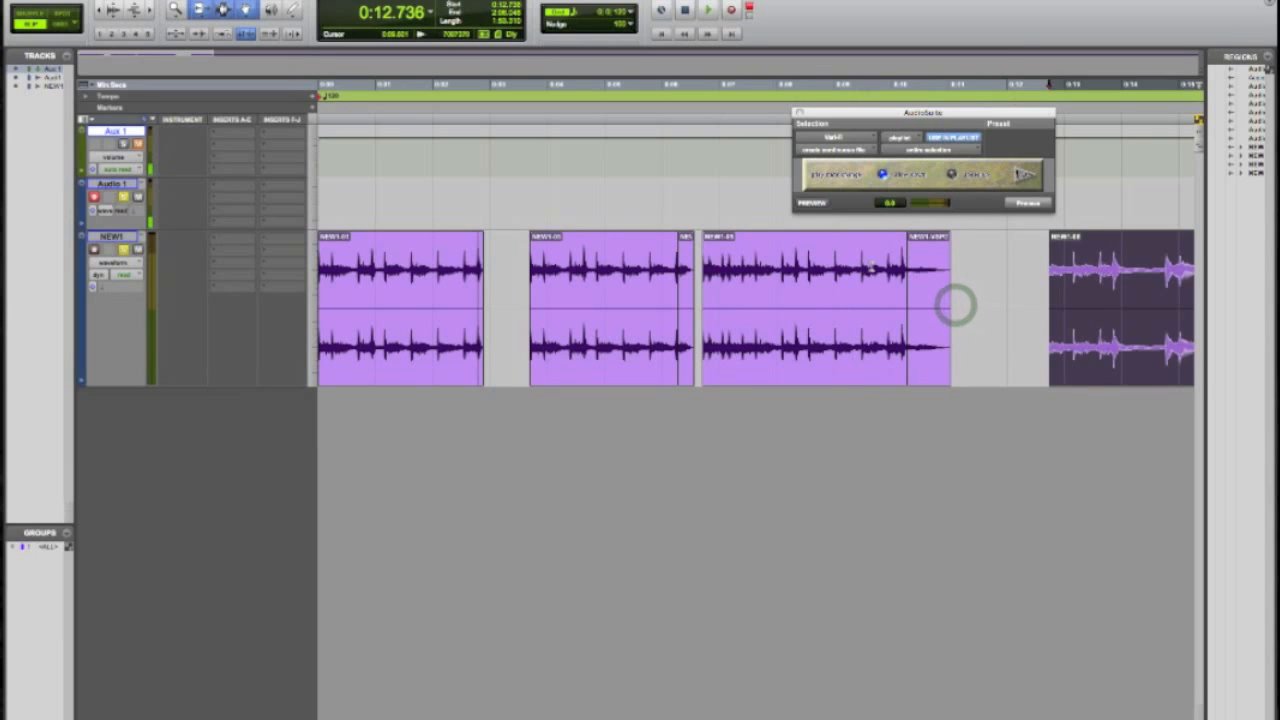
# Step: Apply a VariFi Slow Down to the tail of a beat chunk so it winds down into the gap
pyautogui.click(708, 8)
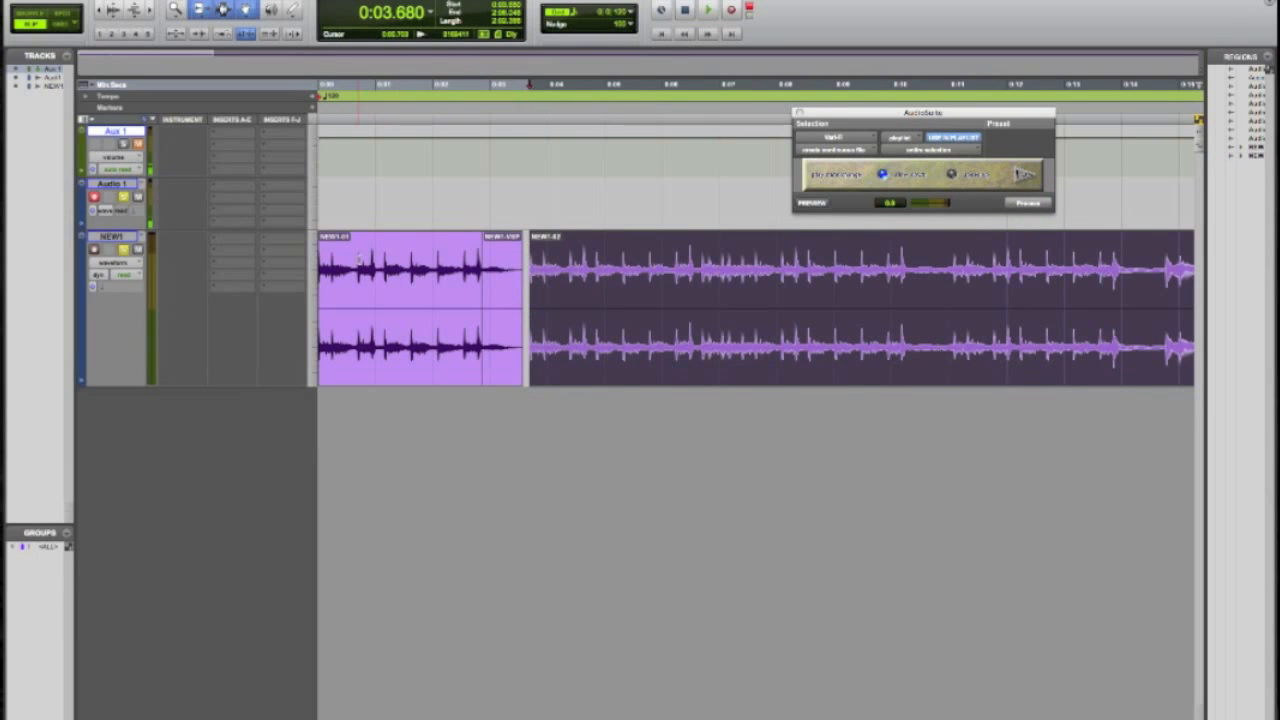
pyautogui.click(708, 10)
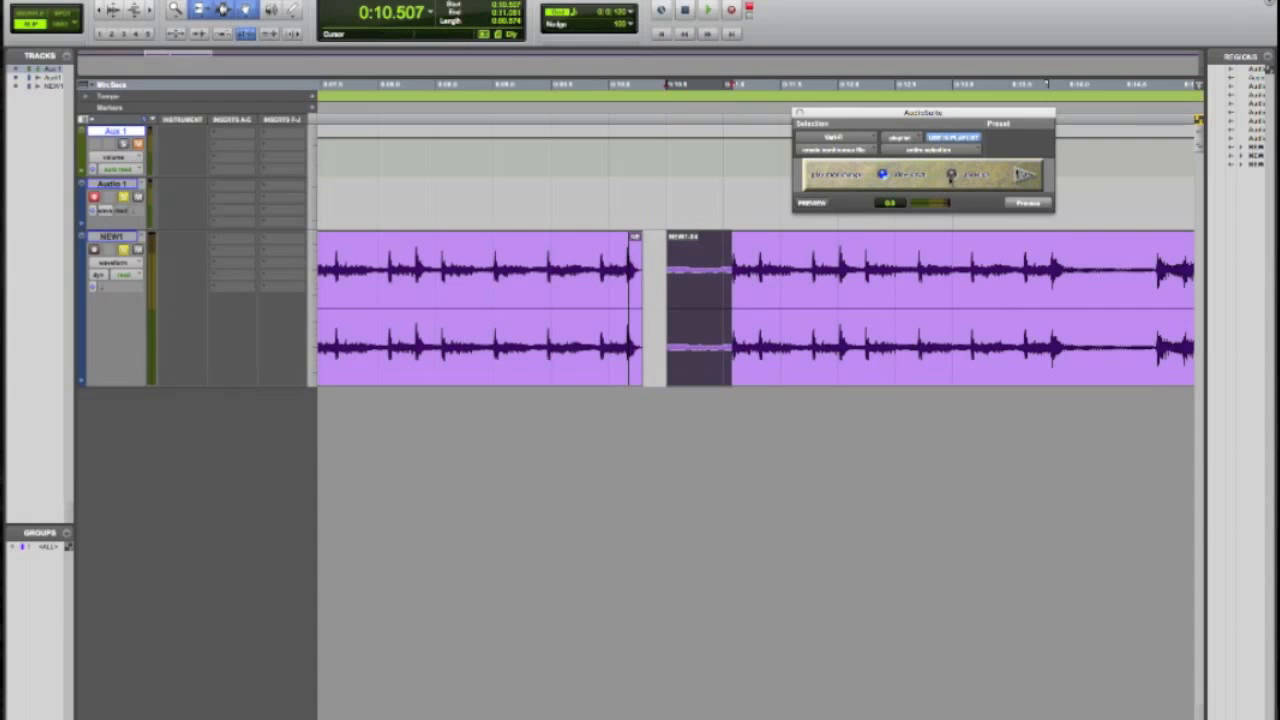
# Step: Render the VariFi speed change onto the short beat slice near 0:10
pyautogui.click(1028, 204)
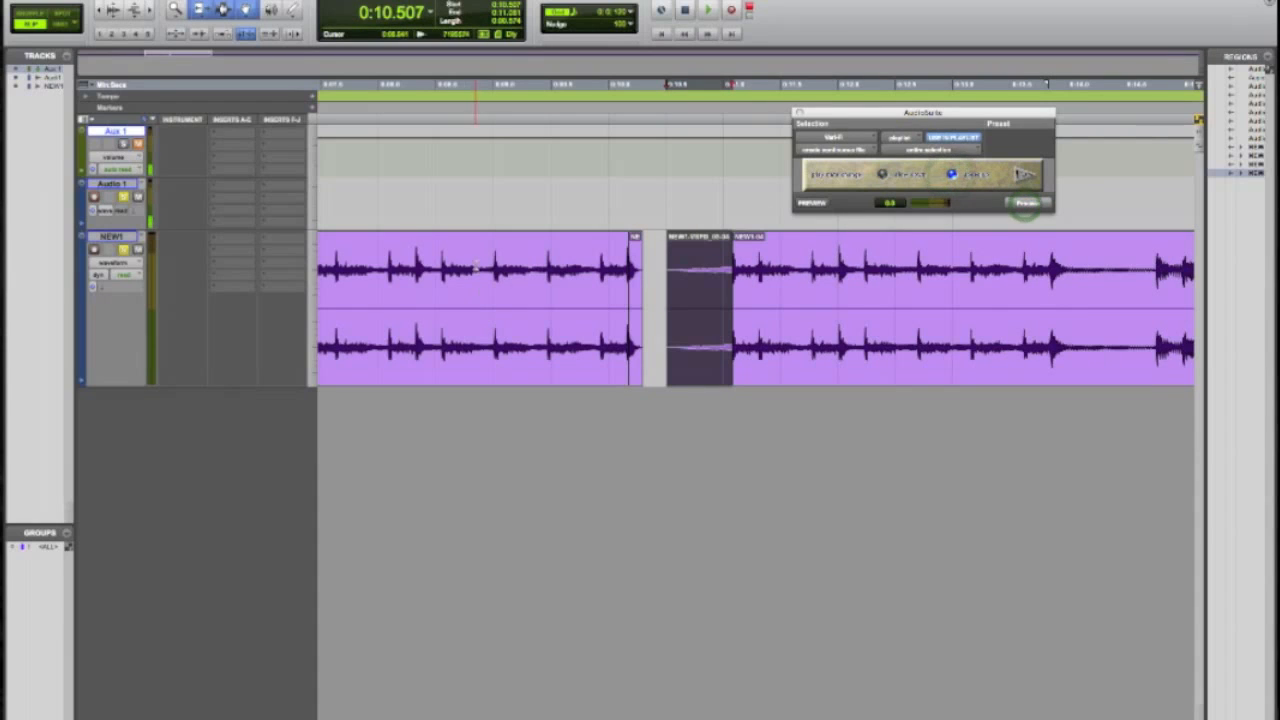